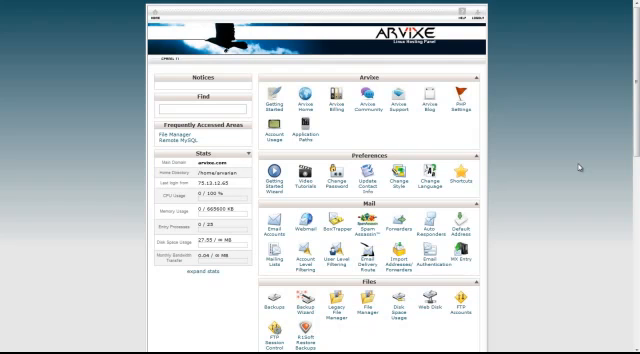
Step: Scroll down the cPanel home page to Remote MySQL in the Databases section
scroll(down, 3)
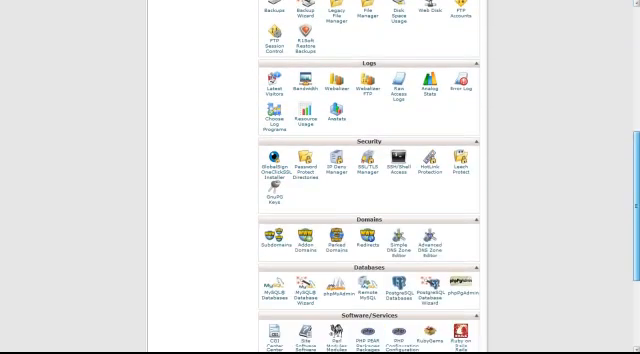
scroll(down, 3)
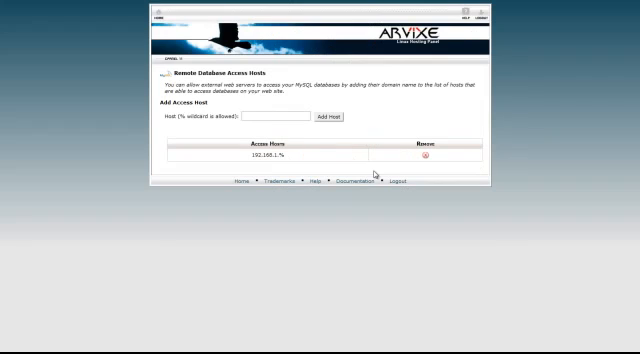
Step: Add 111.111.1.1 as a remote MySQL access host alongside 192.168.1.%
text(111)
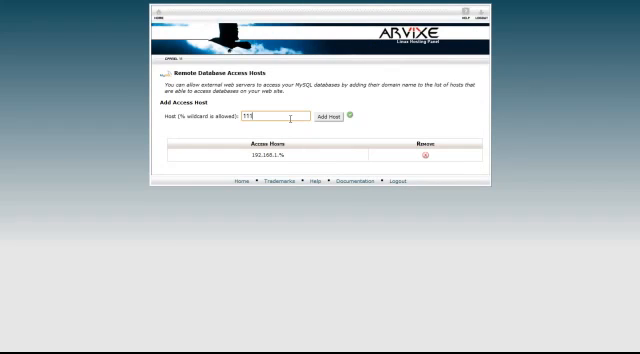
text(.111.1)
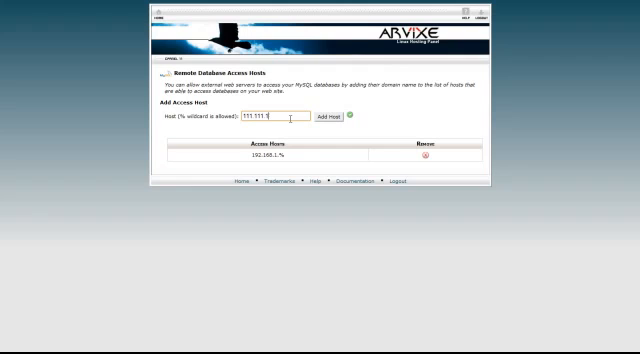
text(1)
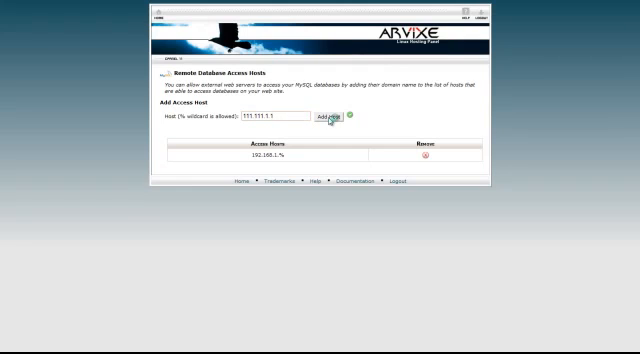
click(328, 118)
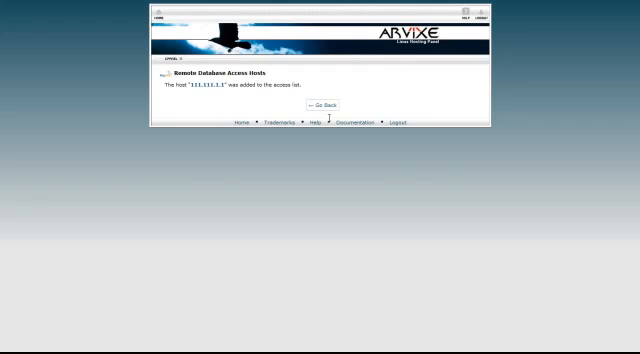